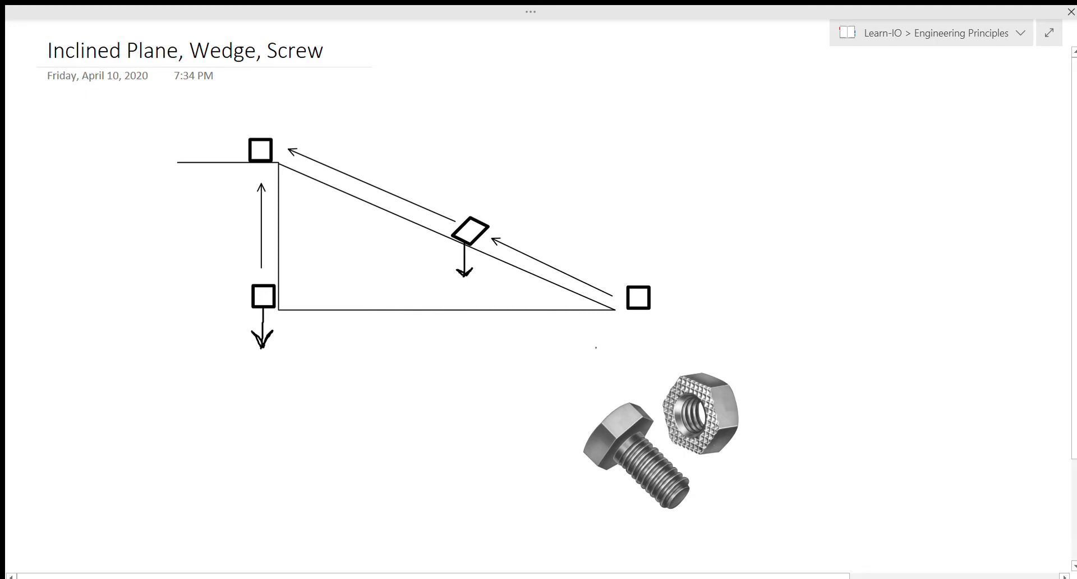
pyautogui.moveTo(554, 373)
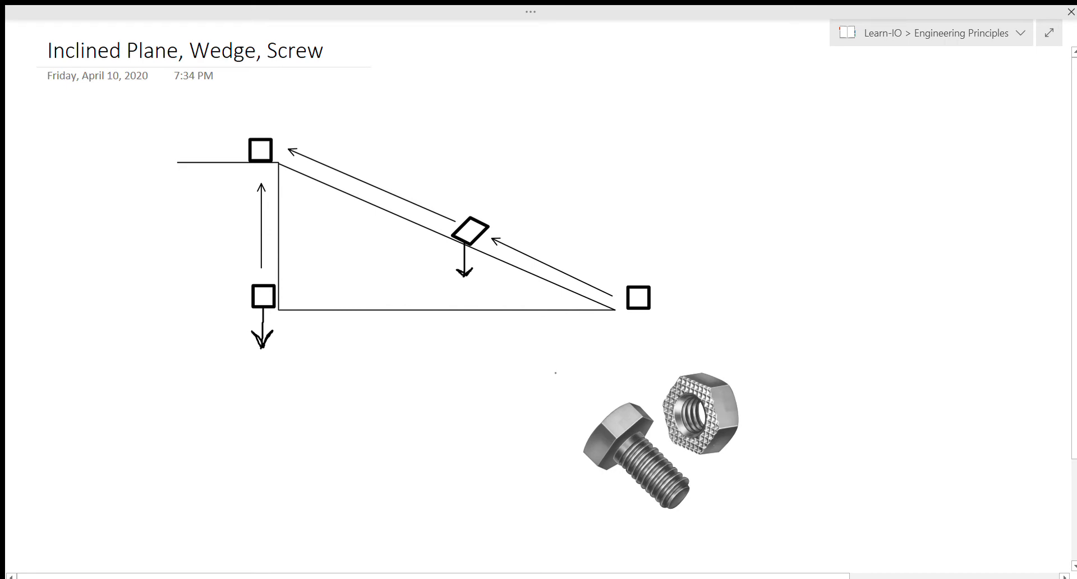